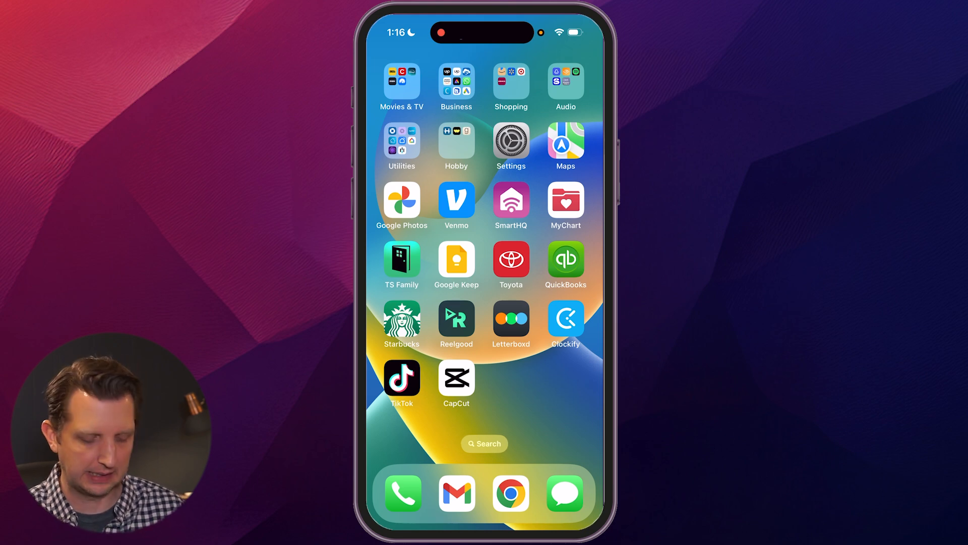
Start a new CapCut project and preview the horizontal toy-shelf clip as the footage to add
{"action": "left_click", "coordinate": [456, 376]}
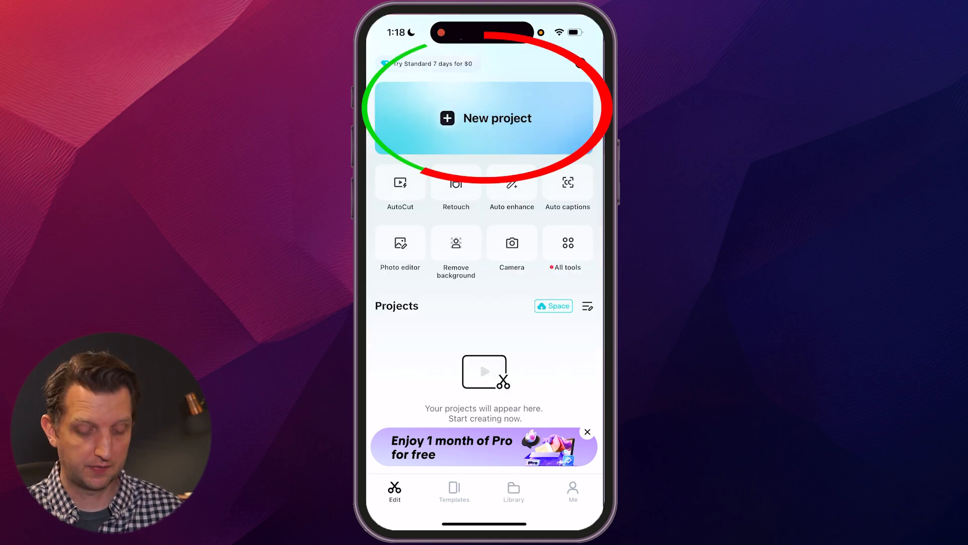
{"action": "left_click", "coordinate": [484, 118]}
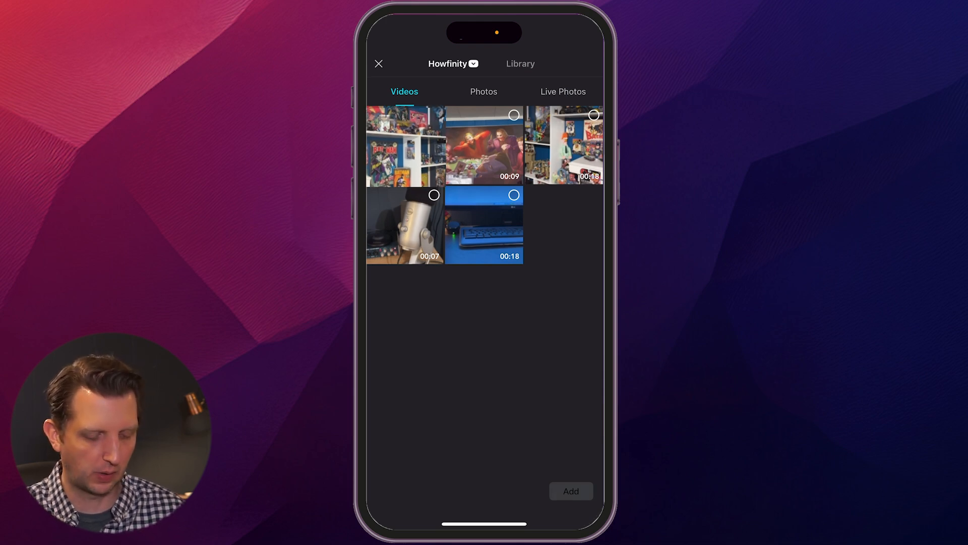
{"action": "left_click", "coordinate": [486, 145]}
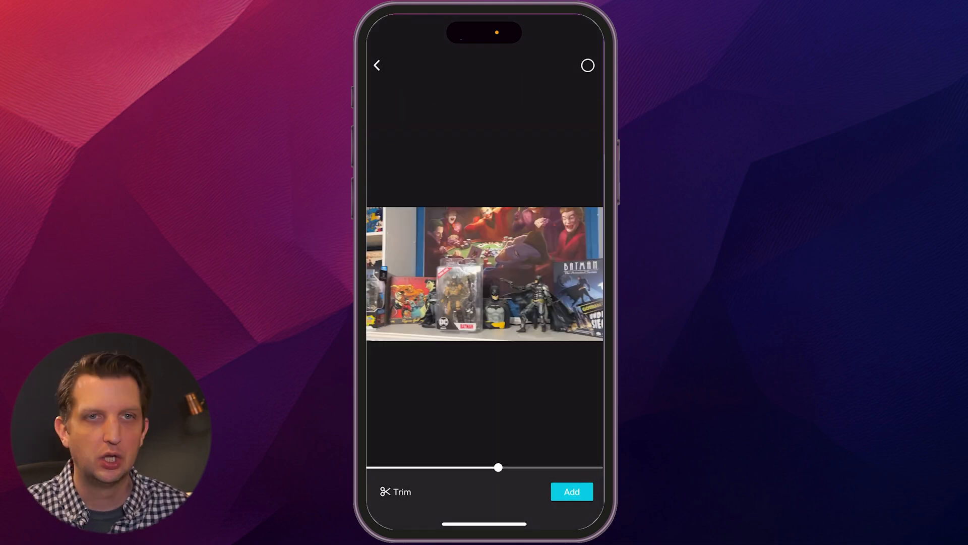
{"action": "left_click_drag", "start_coordinate": [498, 467], "coordinate": [546, 467]}
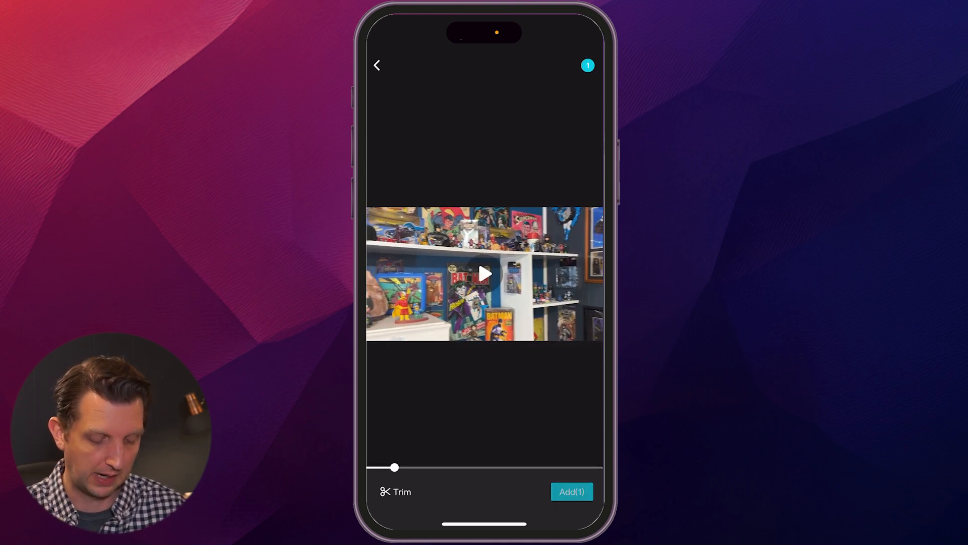
Add the clip to the timeline and switch the canvas to a 9:16 vertical frame
{"action": "left_click", "coordinate": [571, 492]}
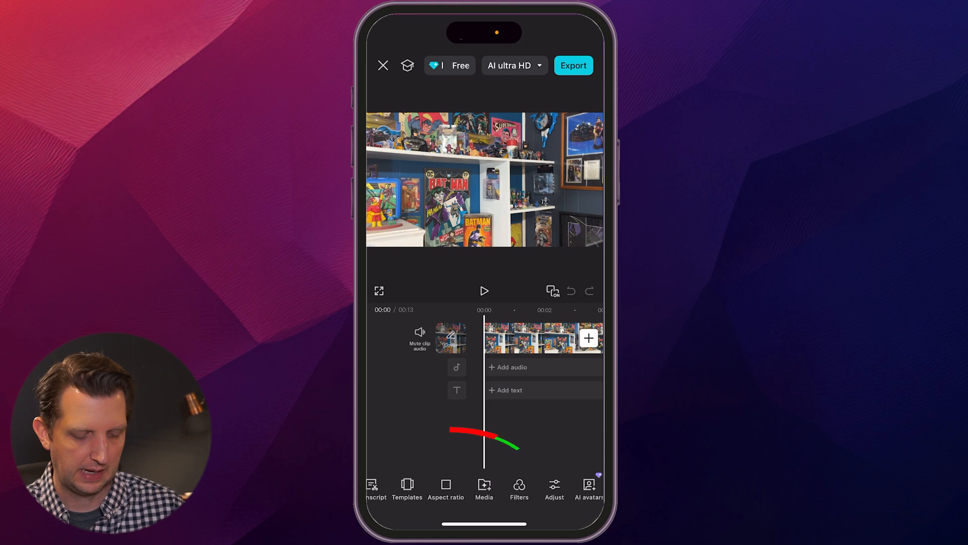
{"action": "left_click", "coordinate": [445, 489]}
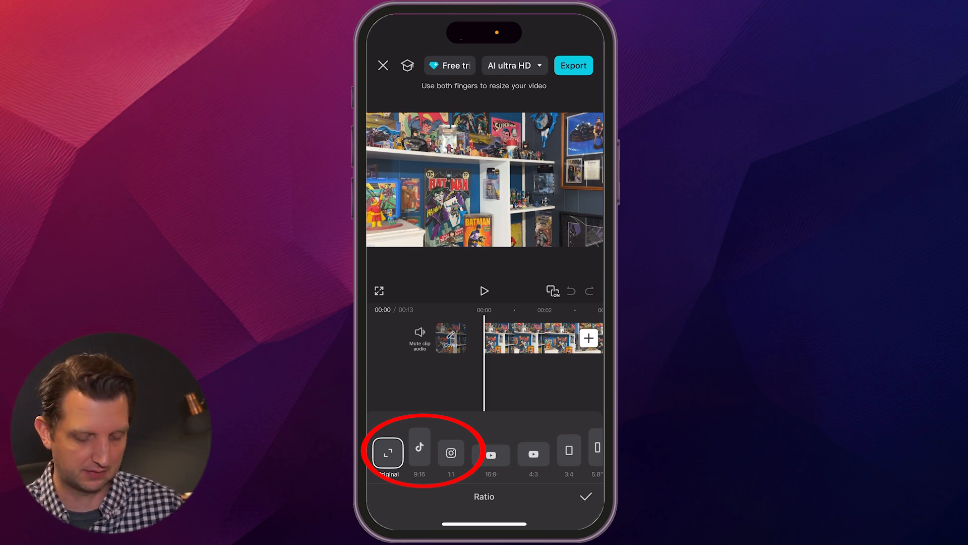
{"action": "left_click", "coordinate": [418, 453]}
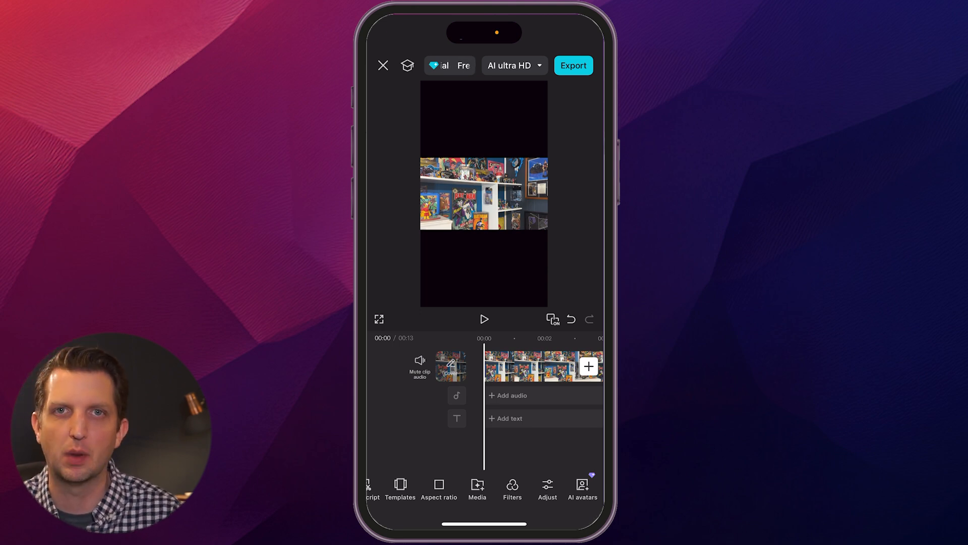
Scale the horizontal clip up so it fills the vertical frame edge to edge
{"action": "left_click", "coordinate": [544, 365]}
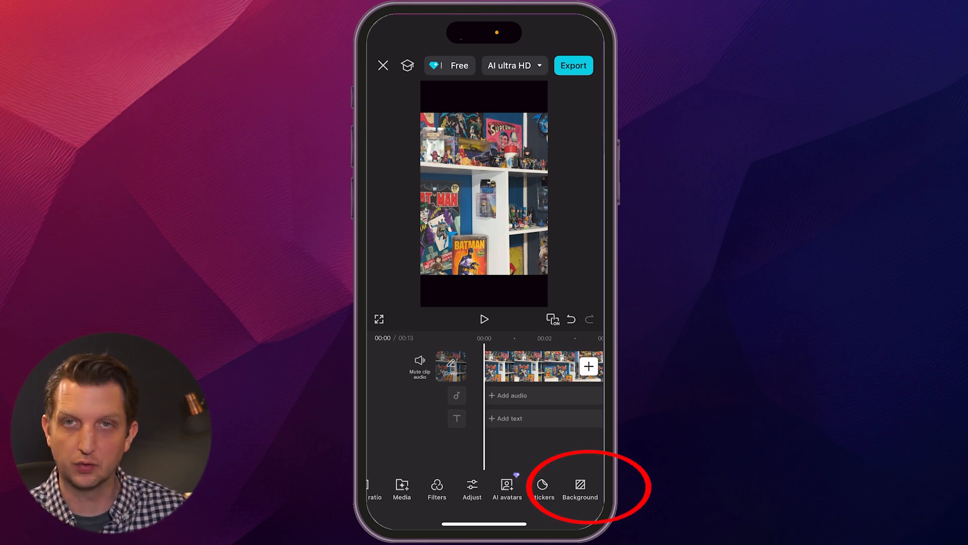
Fill the canvas background with the heaviest blurred copy of the clip
{"action": "left_click", "coordinate": [579, 488]}
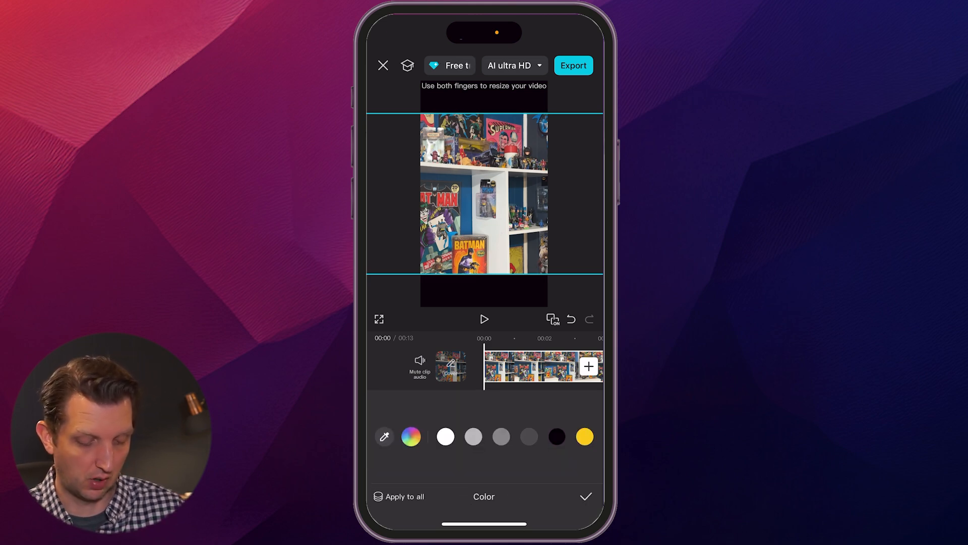
{"action": "left_click", "coordinate": [584, 437]}
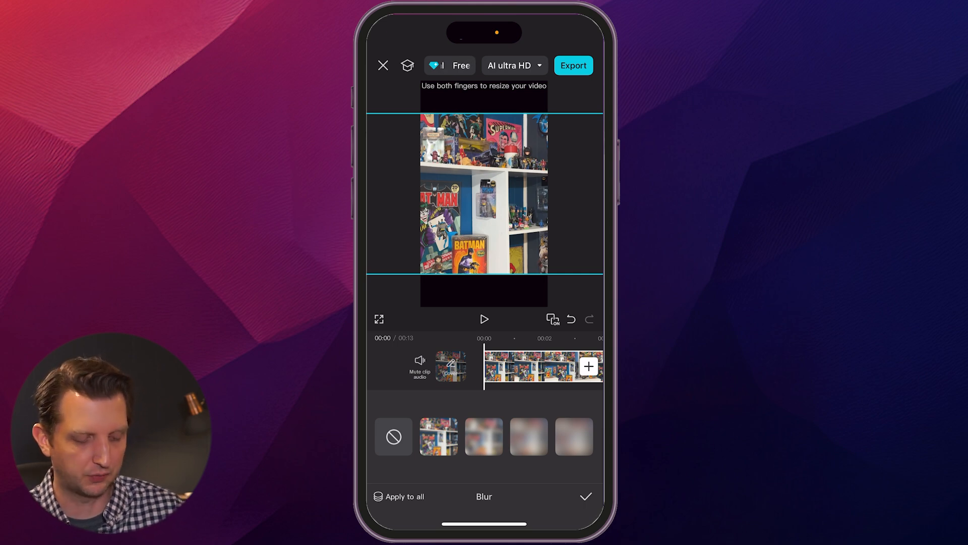
{"action": "left_click", "coordinate": [439, 436]}
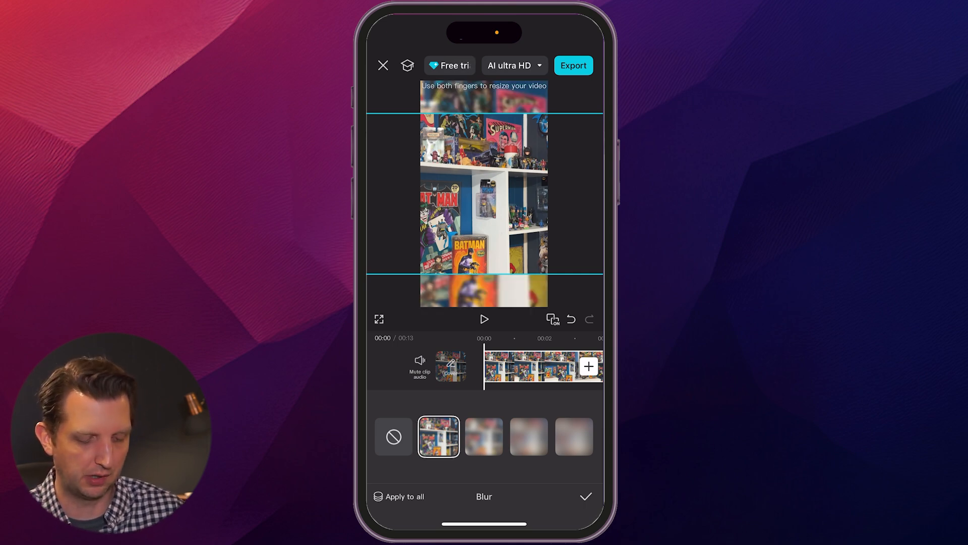
{"action": "left_click", "coordinate": [573, 435]}
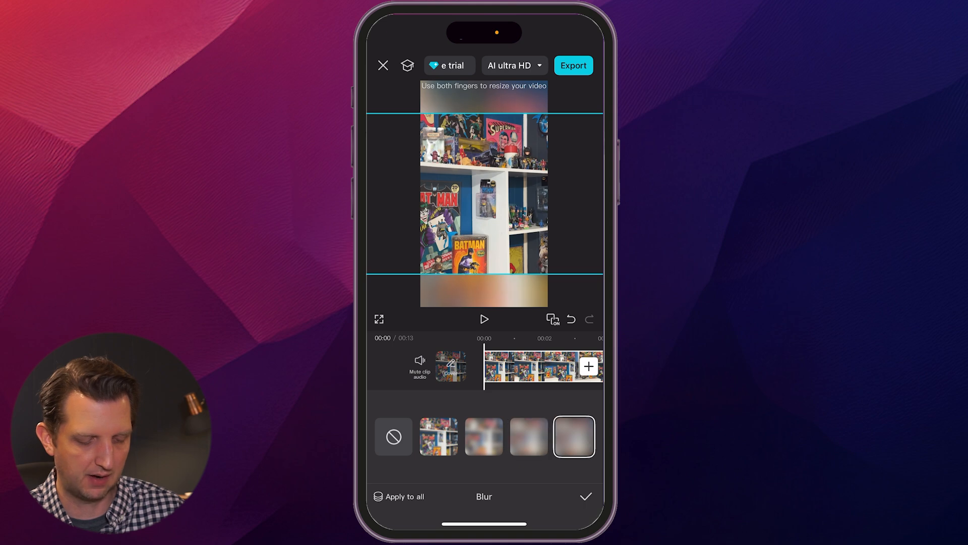
{"action": "left_click", "coordinate": [484, 436]}
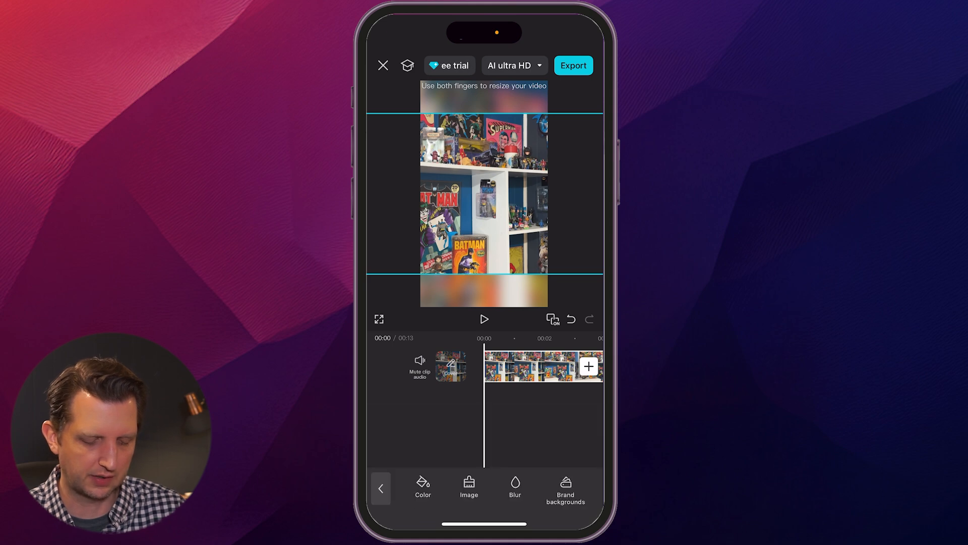
Export the finished 9:16 vertical video
{"action": "left_click", "coordinate": [484, 320]}
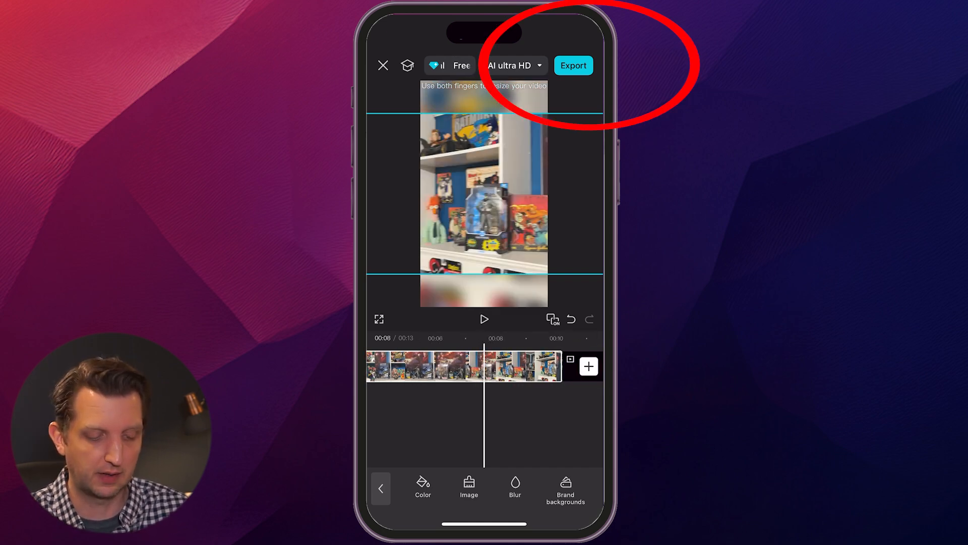
{"action": "left_click", "coordinate": [573, 64]}
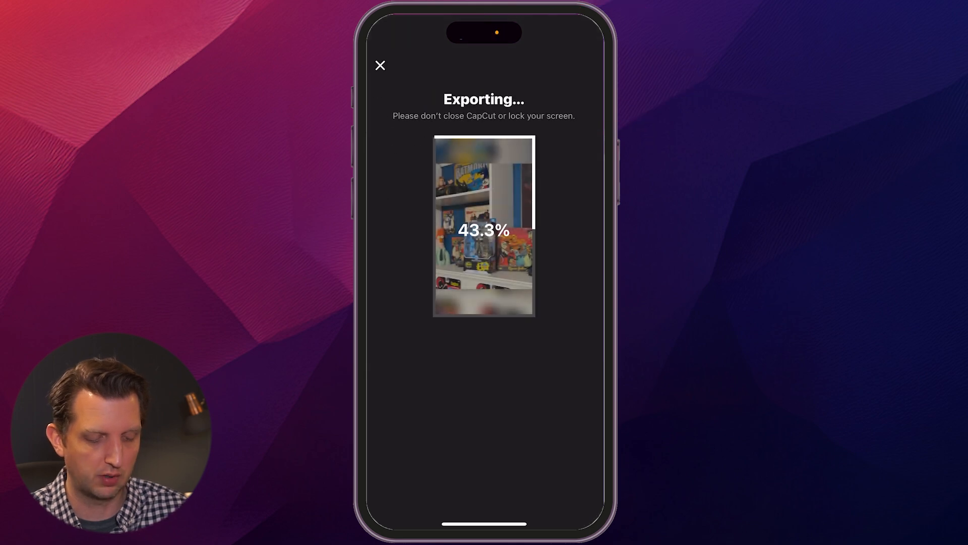